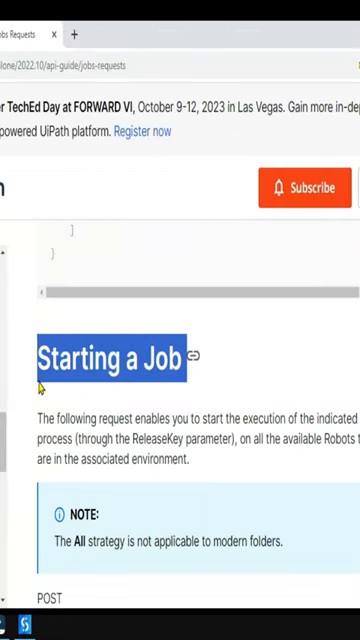
Review the Starting a Job request, then set the Orchestrator folder path to Shared.
scroll("down", 3)
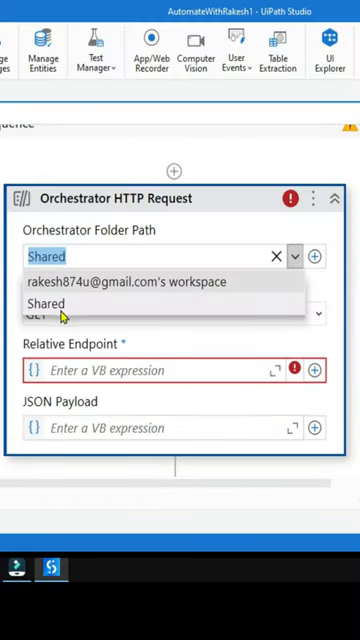
left_click(47, 303)
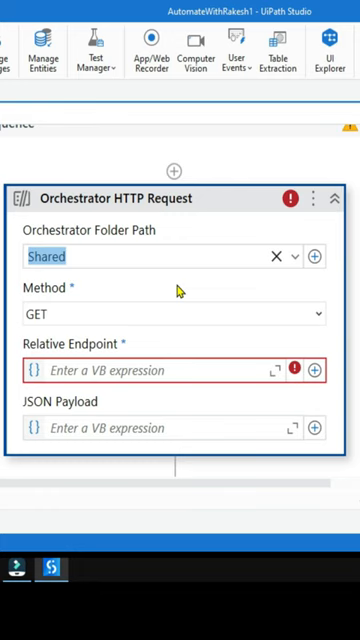